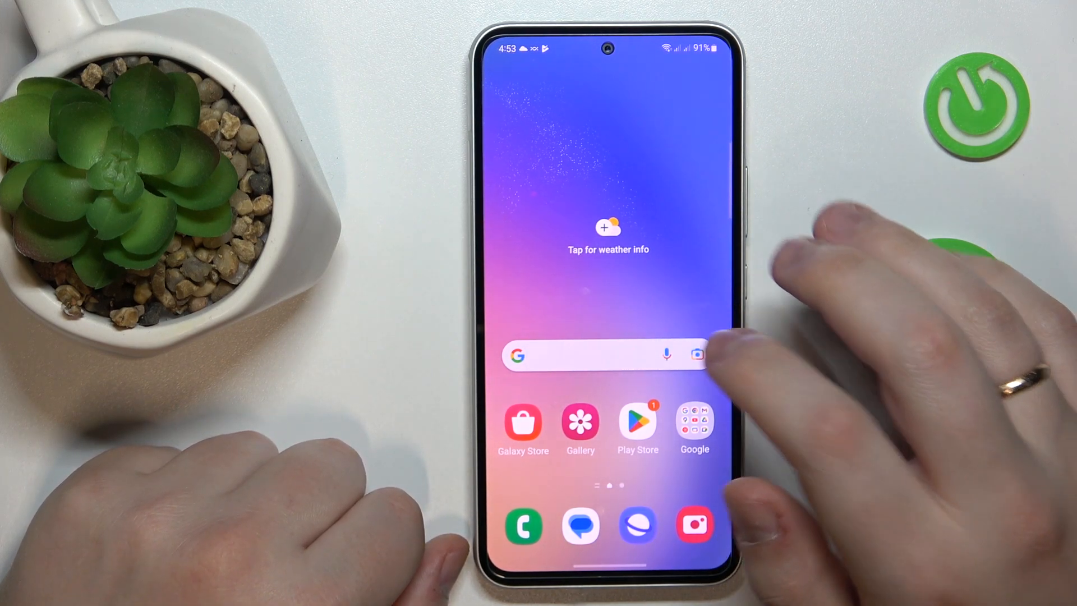
Step: Search Google for 'gcam' using the 'gca' autocomplete suggestion
click(607, 355)
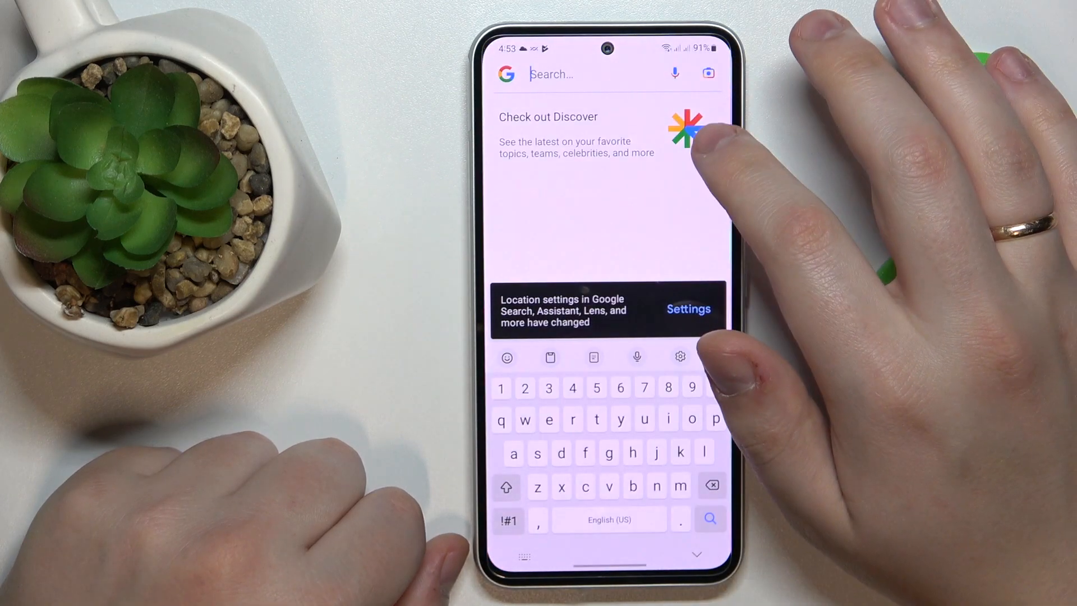
text(gca)
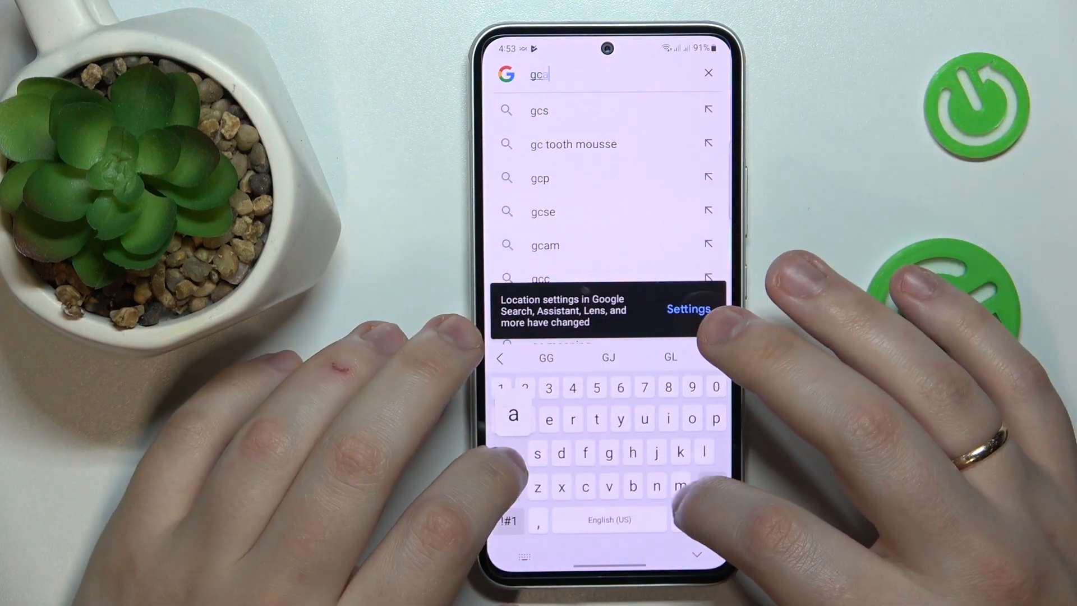
click(544, 246)
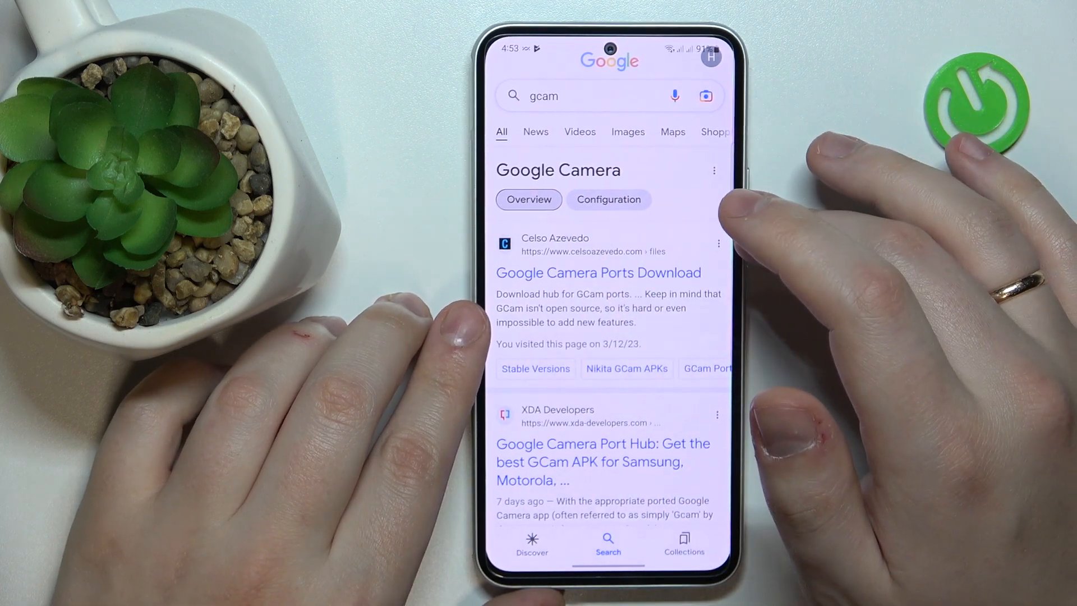
Step: Open the Google Camera Ports Download site and its Suggested Versions page
scroll(down, 3)
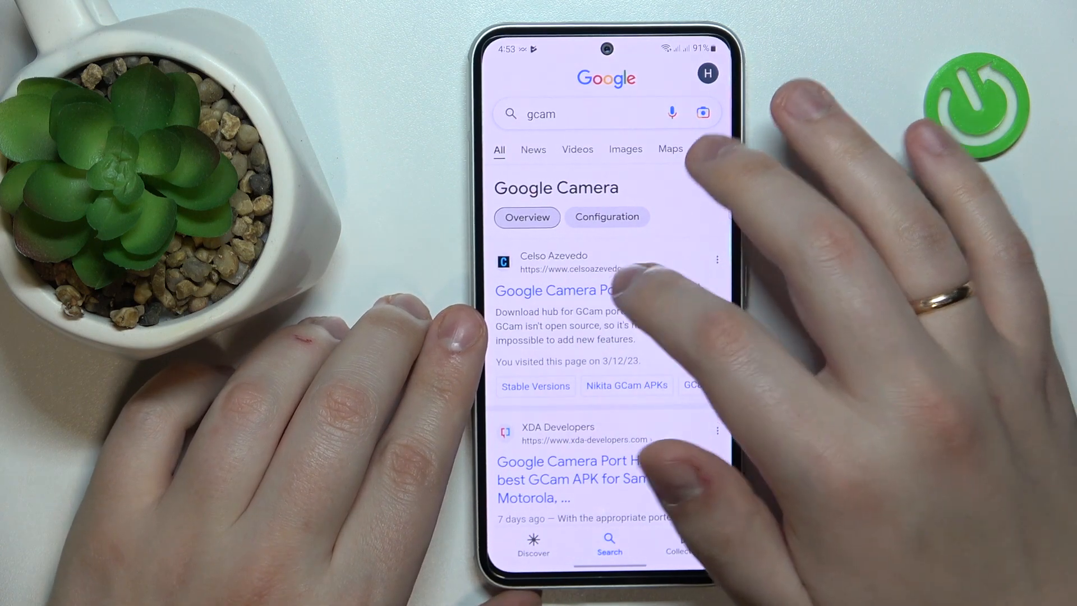
click(554, 290)
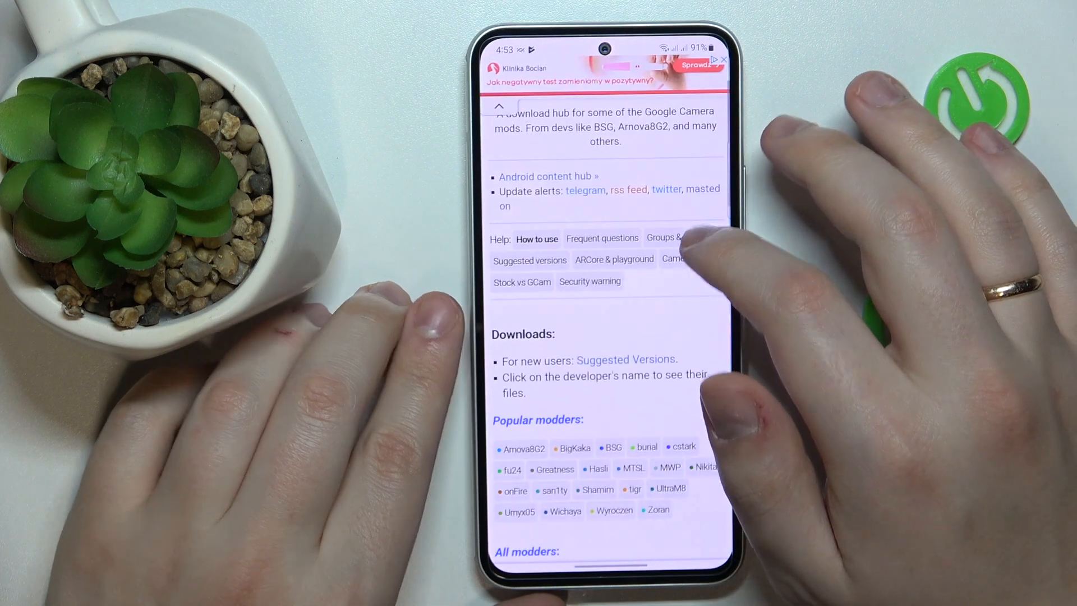
scroll(down, 3)
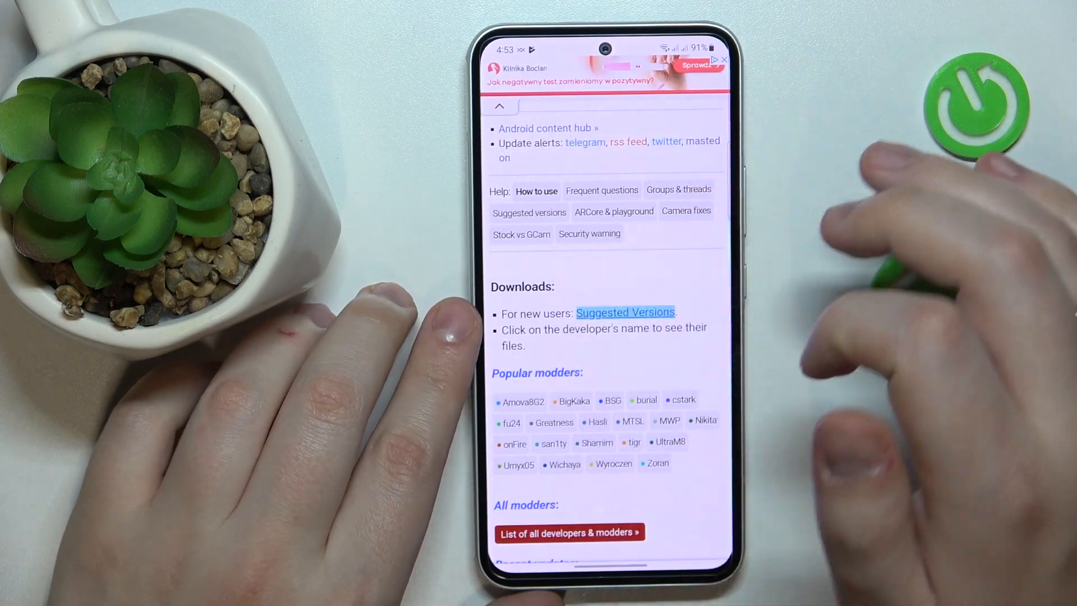
click(625, 313)
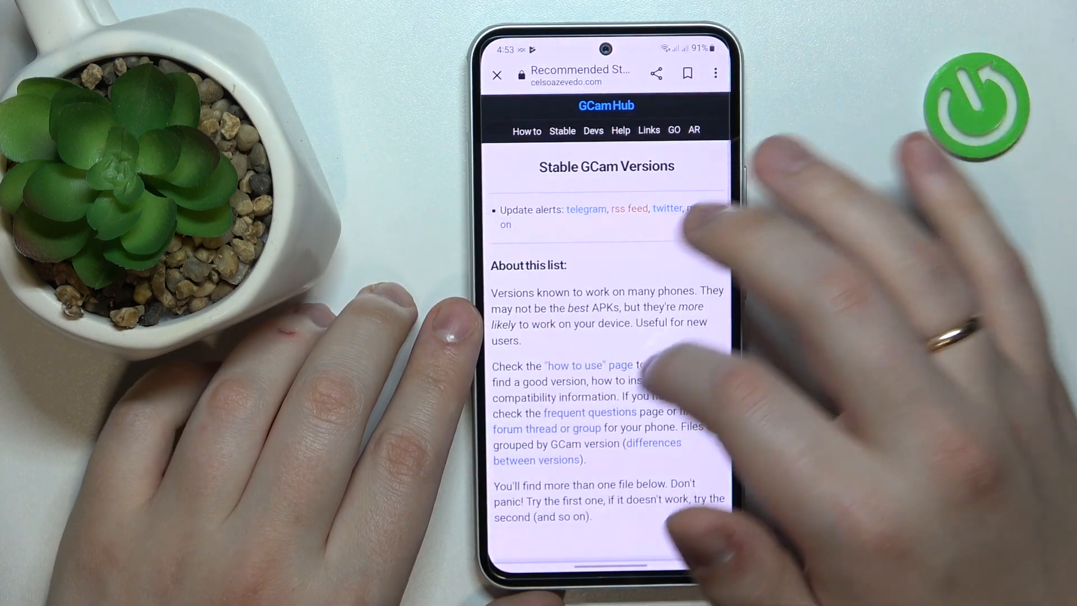
Step: Expand Google Camera 8.6+ and open BSG's MGC_8.7.250_A11_V11 release page
scroll(down, 3)
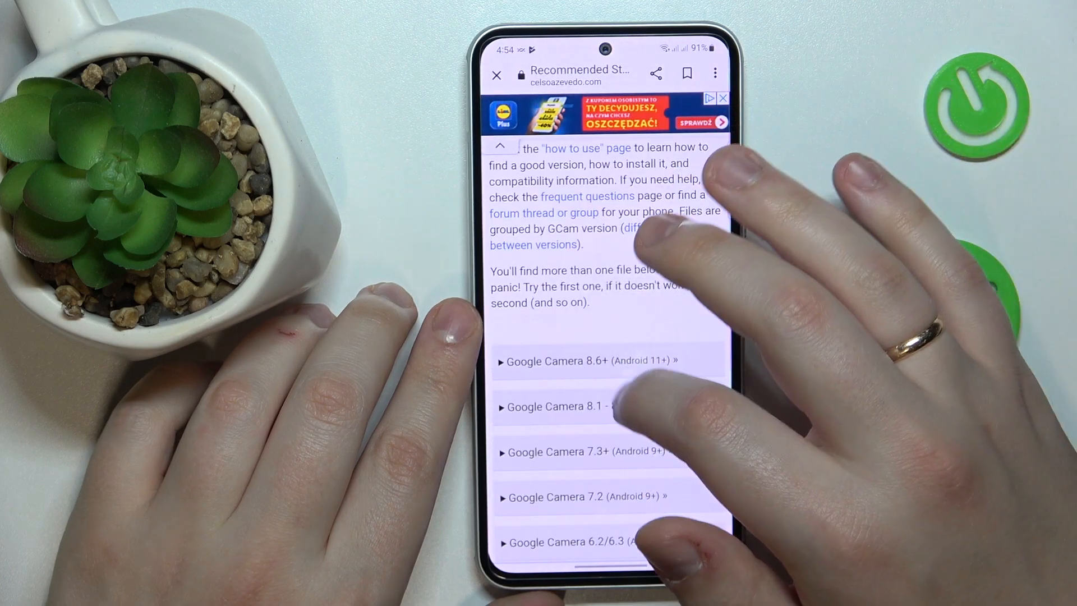
click(587, 361)
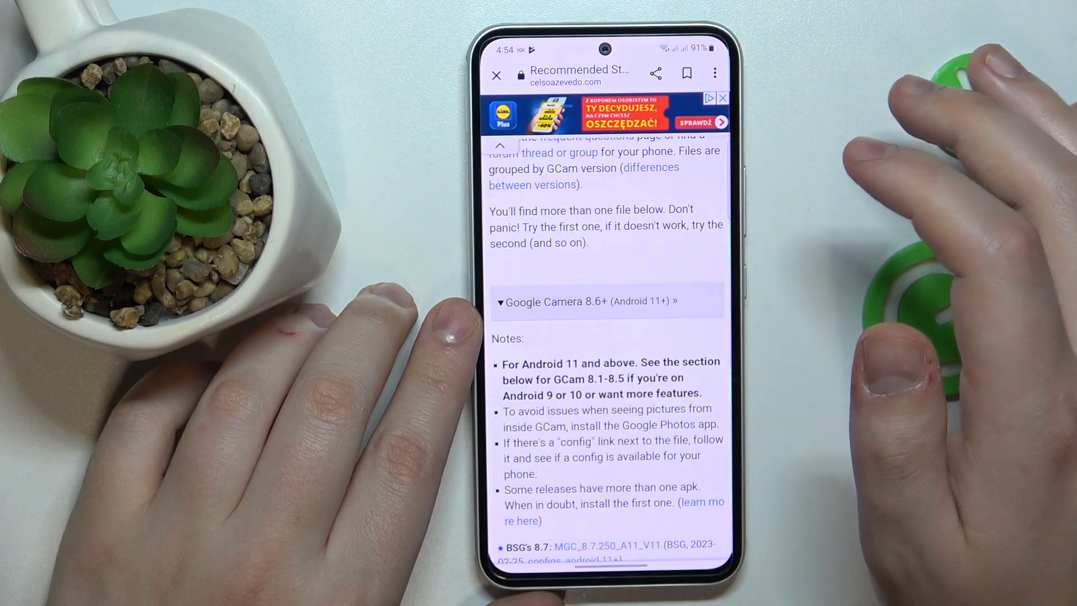
scroll(down, 3)
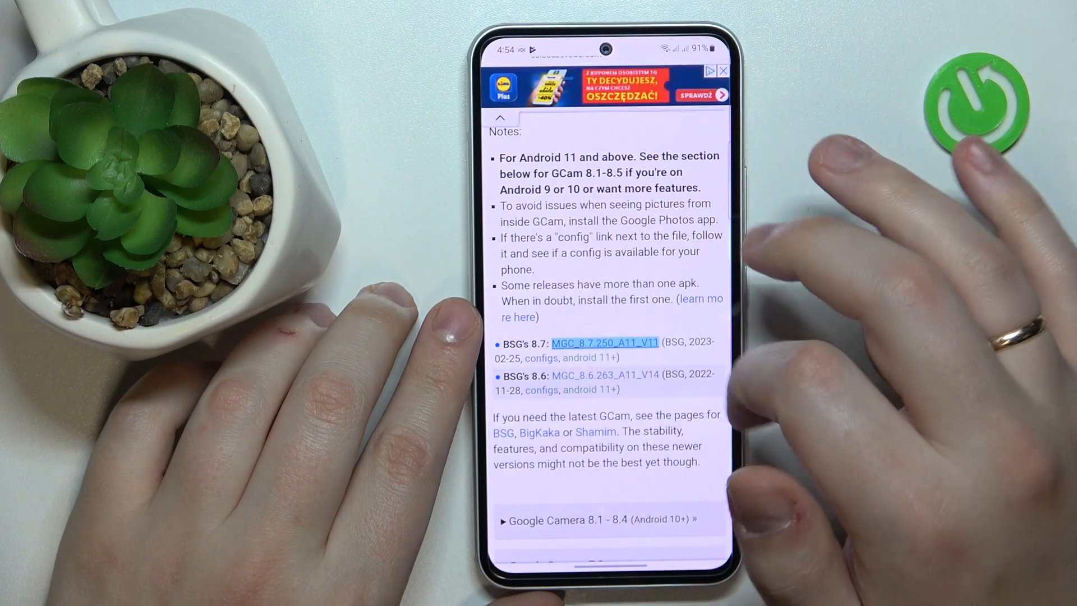
click(603, 343)
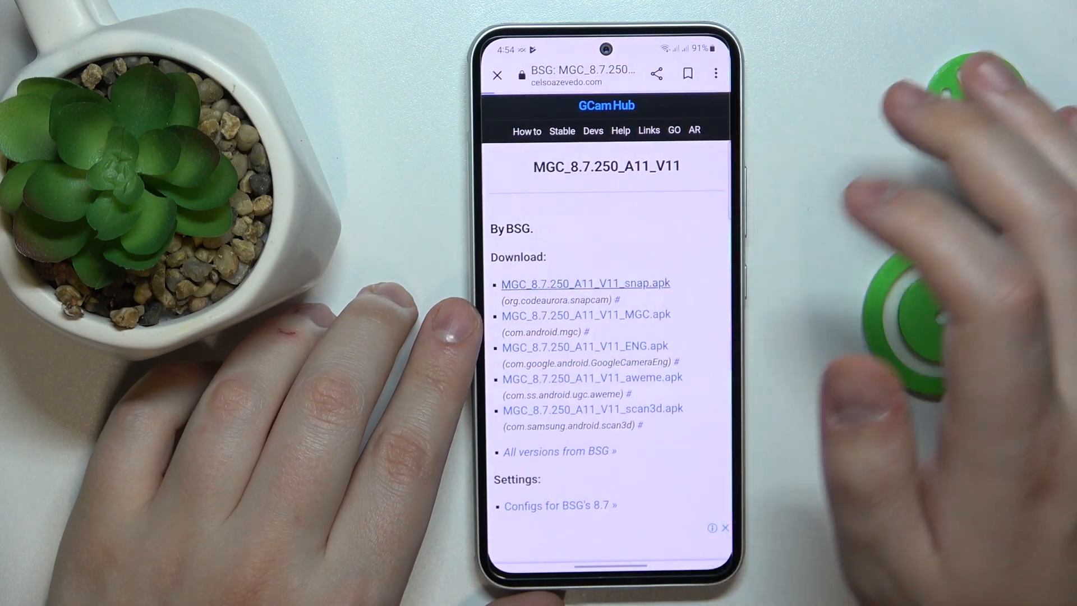
Step: Download MGC_8.7.250_A11_V11_snap.apk and open the Downloads list
click(584, 283)
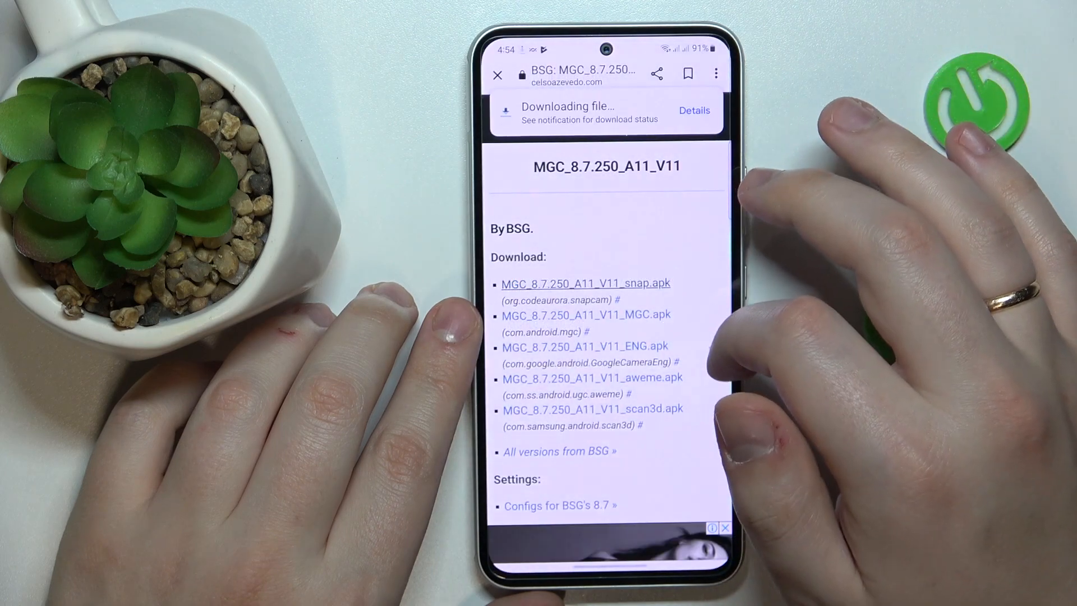
click(693, 110)
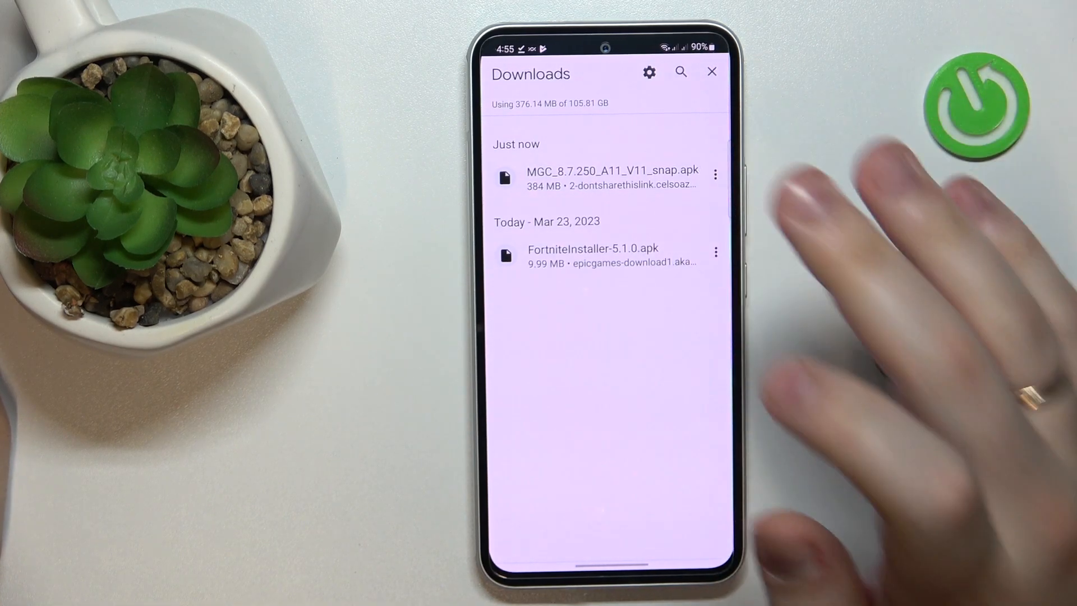
Step: Install MGC_8.7.250_A11_V11_snap.apk from Downloads as the Camera app
click(593, 249)
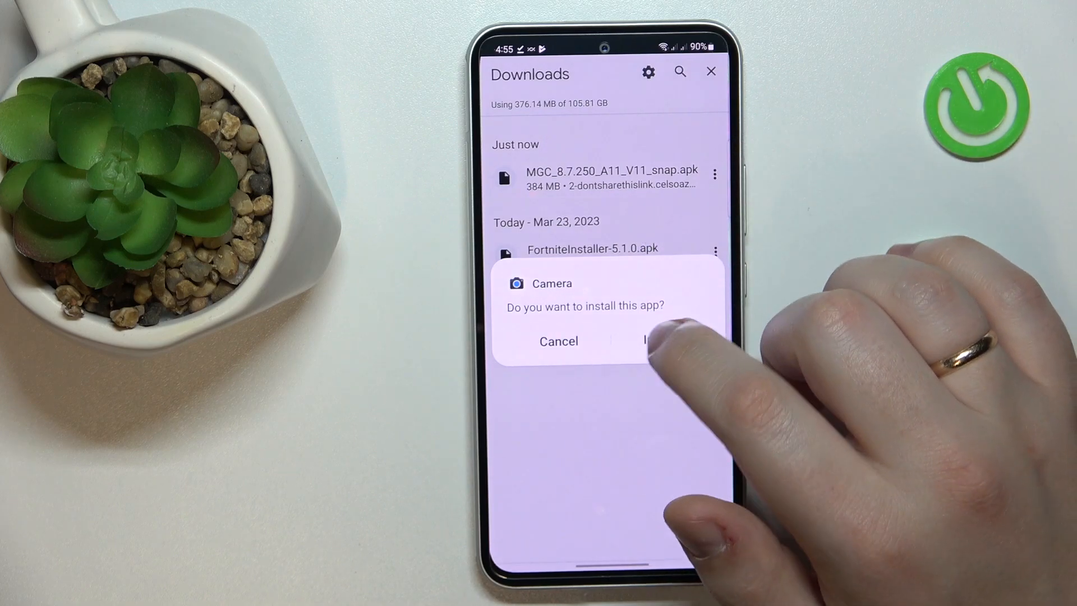
click(666, 341)
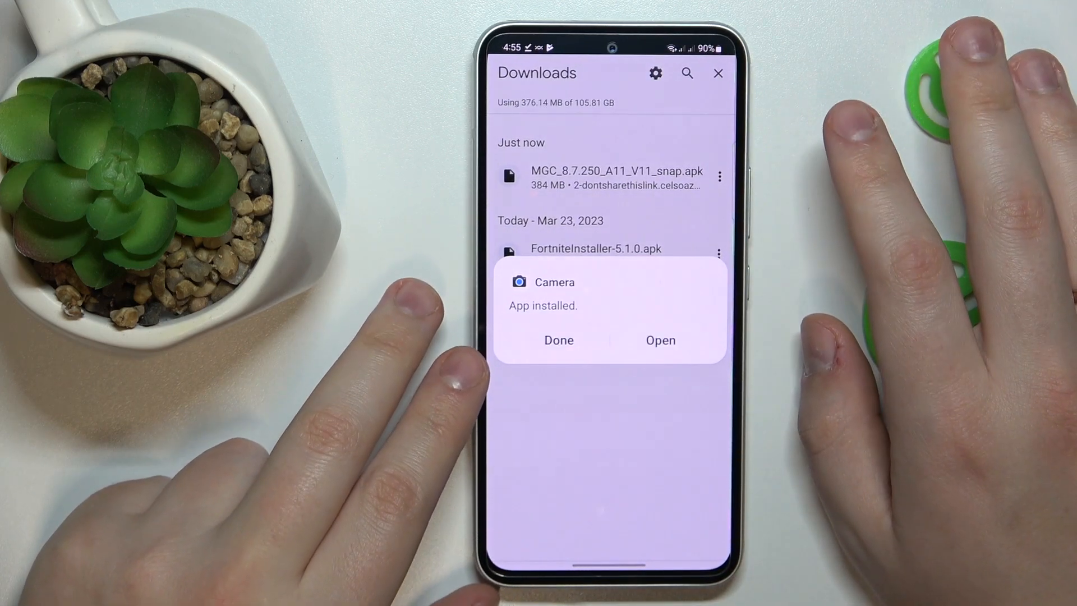
Step: Open the installed Camera and allow camera, video and media access
click(660, 340)
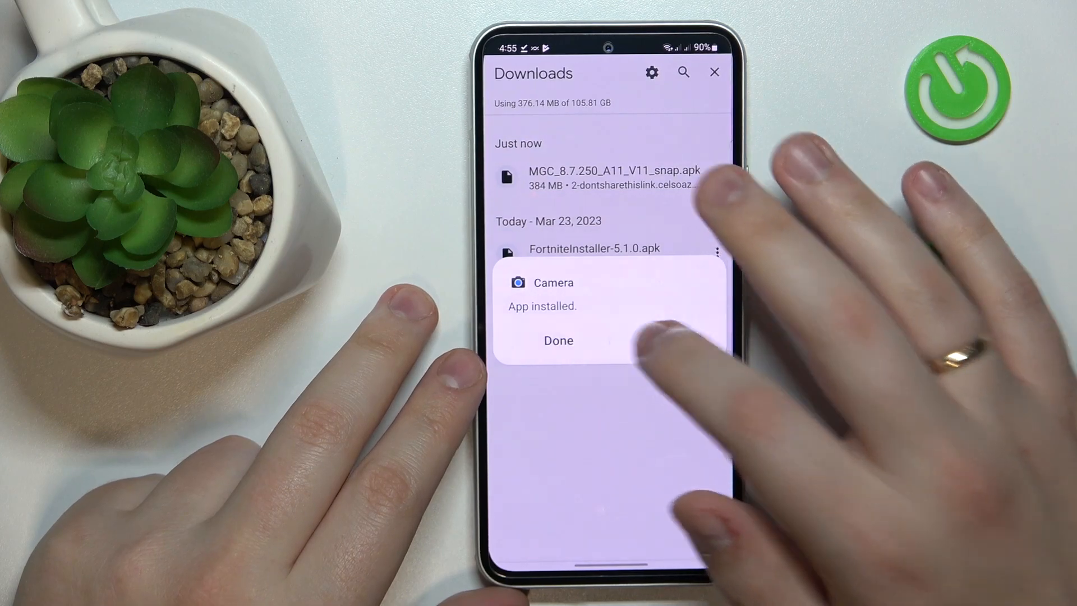
click(559, 340)
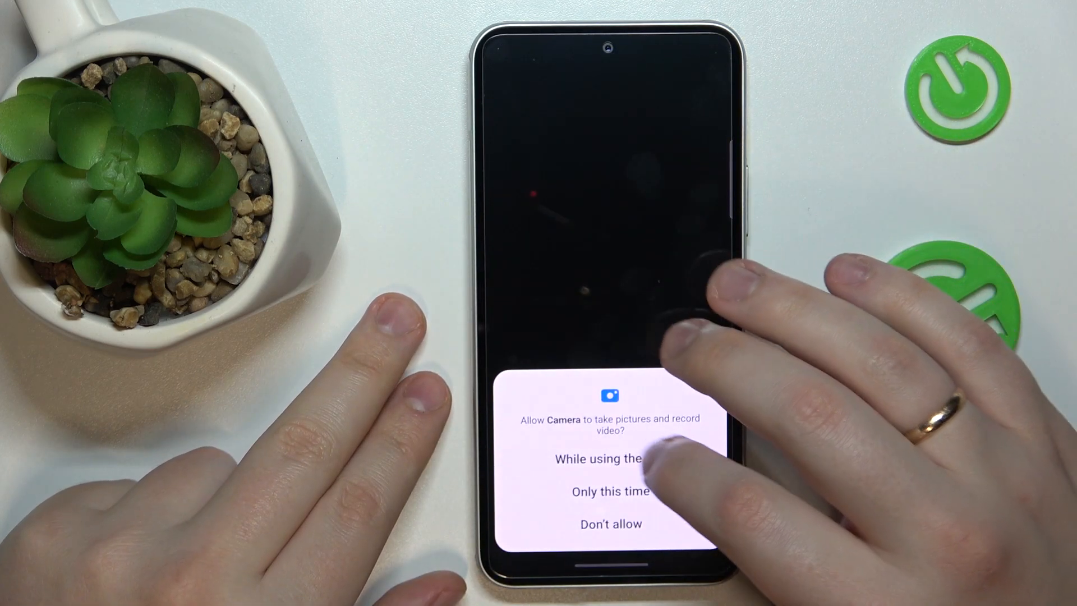
click(609, 458)
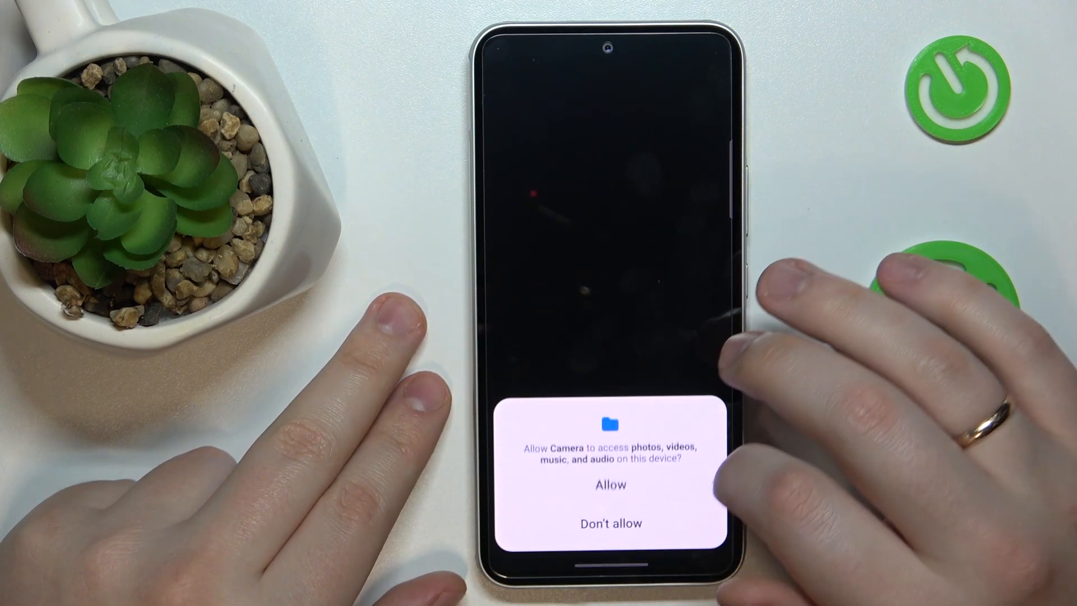
click(609, 484)
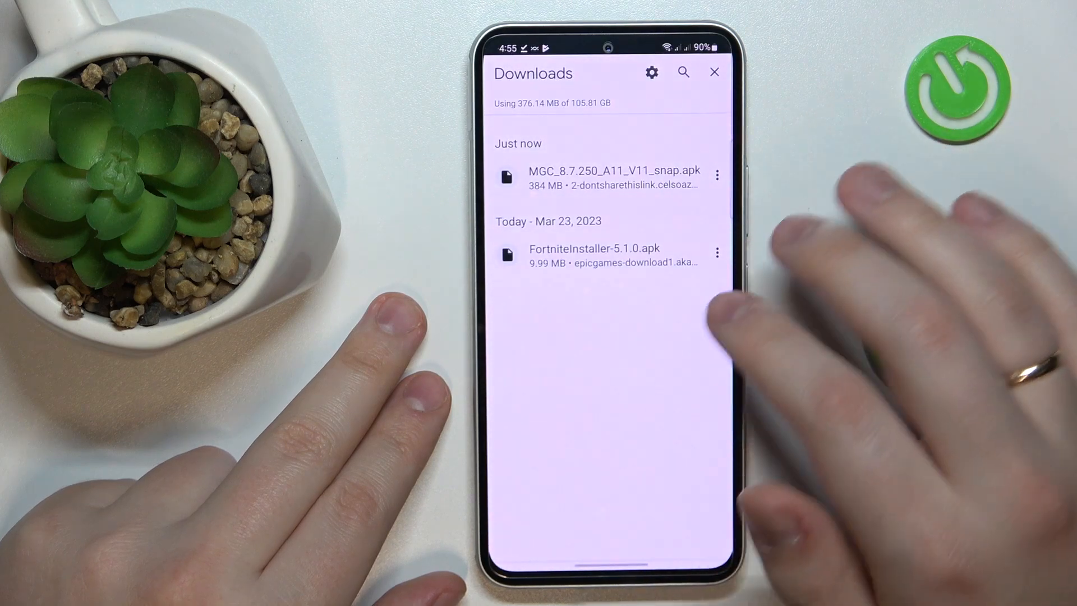